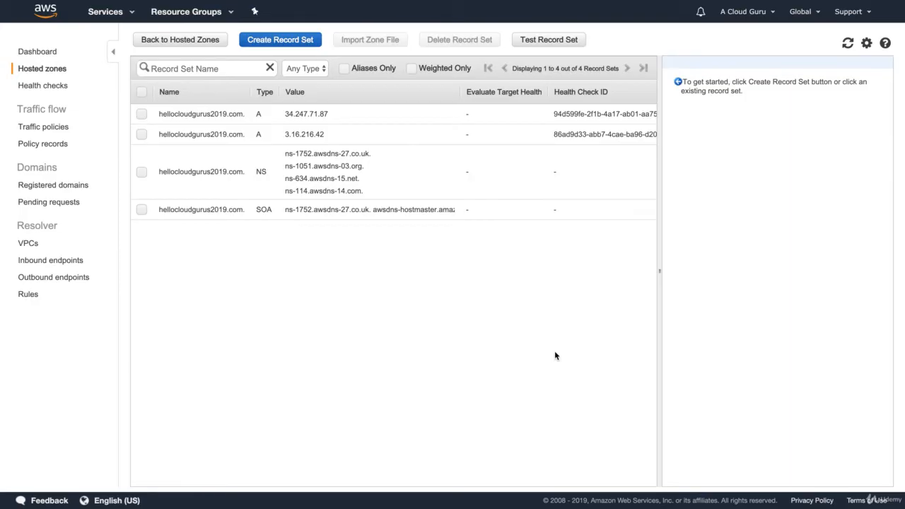
Delete the two geolocation A record sets for hellocloudgurus2019.com
{"action": "left_click", "coordinate": [141, 114]}
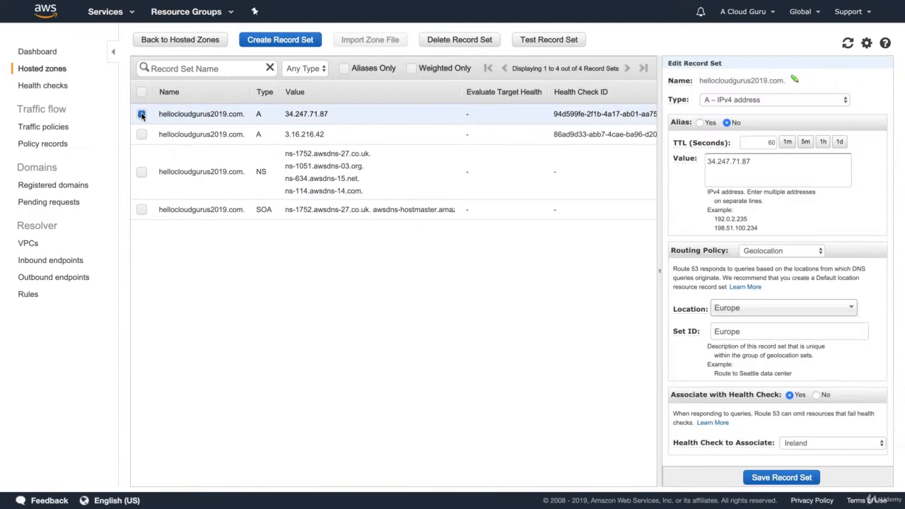
{"action": "left_click", "coordinate": [459, 39]}
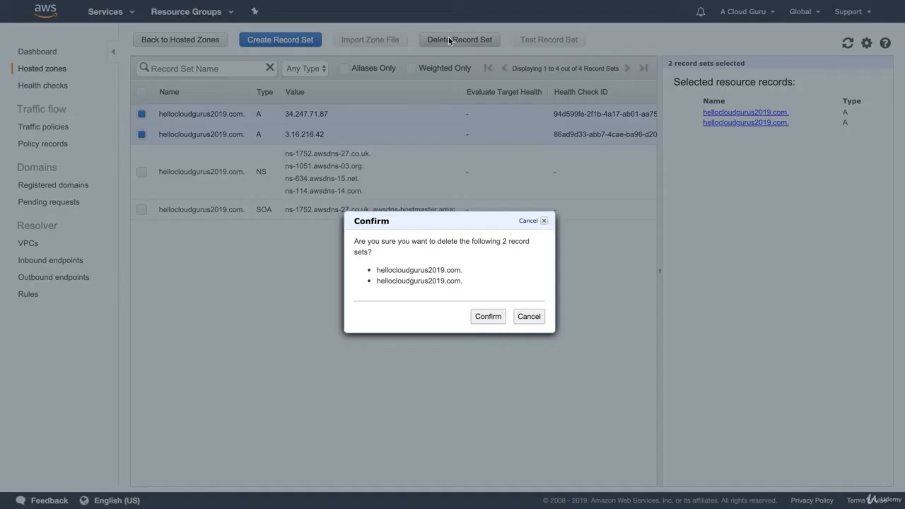
{"action": "left_click", "coordinate": [488, 317]}
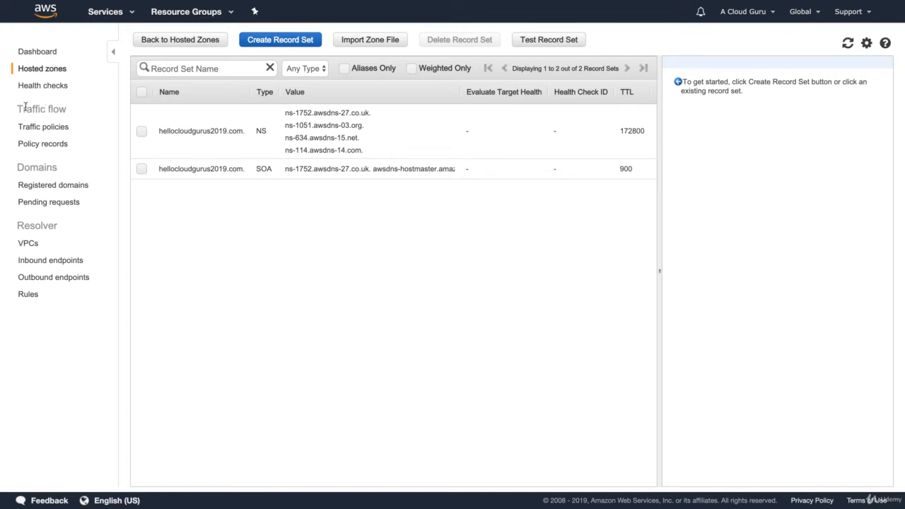
{"action": "mouse_move", "coordinate": [42, 127]}
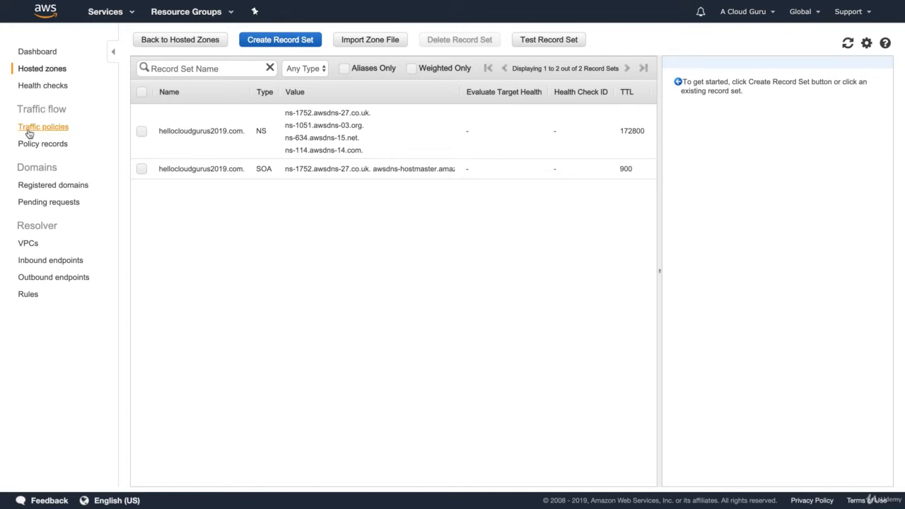
{"action": "mouse_move", "coordinate": [42, 144]}
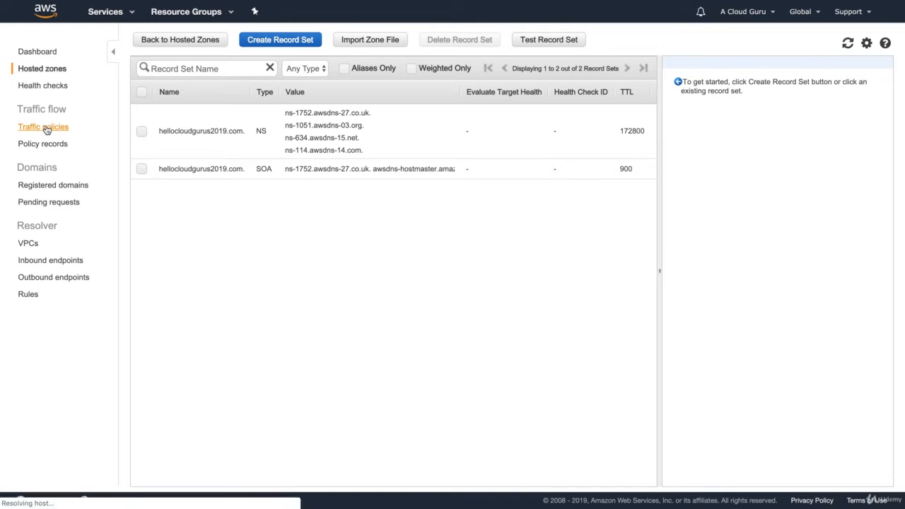
Go to Traffic policies under Traffic flow
{"action": "left_click", "coordinate": [43, 127]}
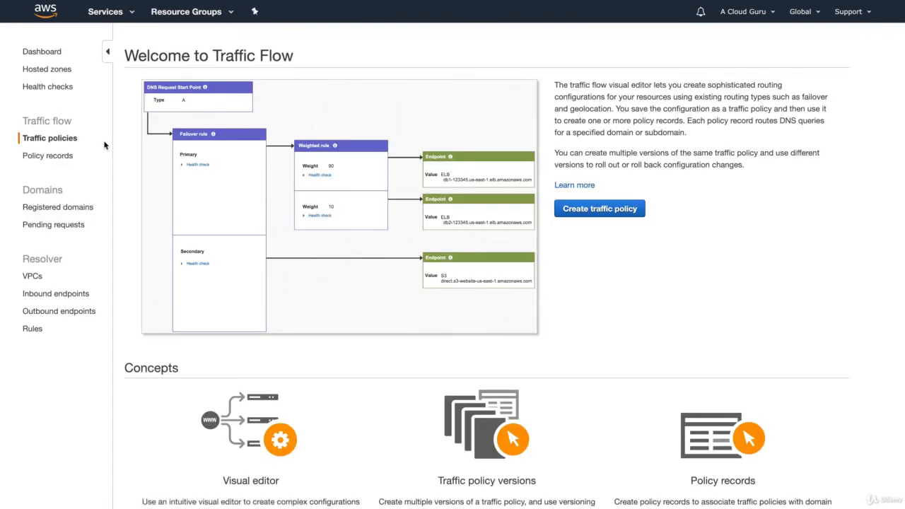
Create a traffic policy named 'Hello Cloud Gurus' and continue to the visual editor
{"action": "left_click", "coordinate": [599, 208]}
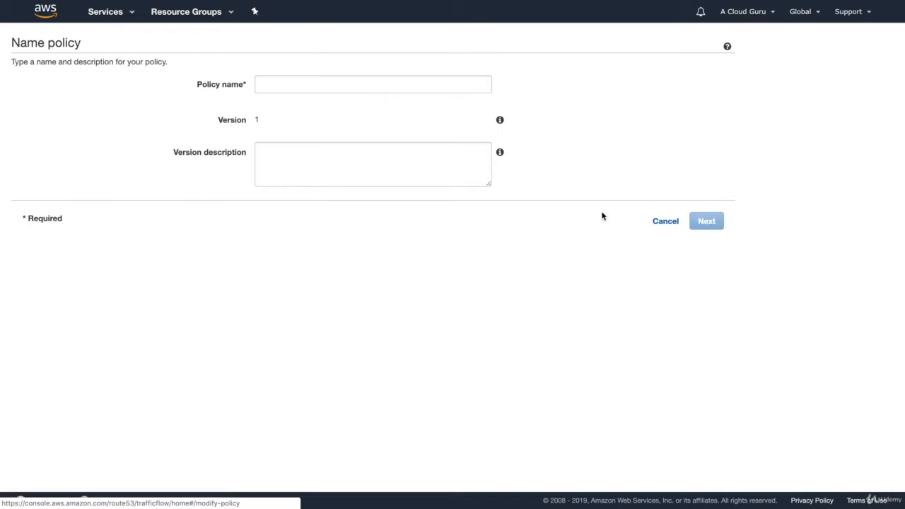
{"action": "left_click", "coordinate": [373, 83]}
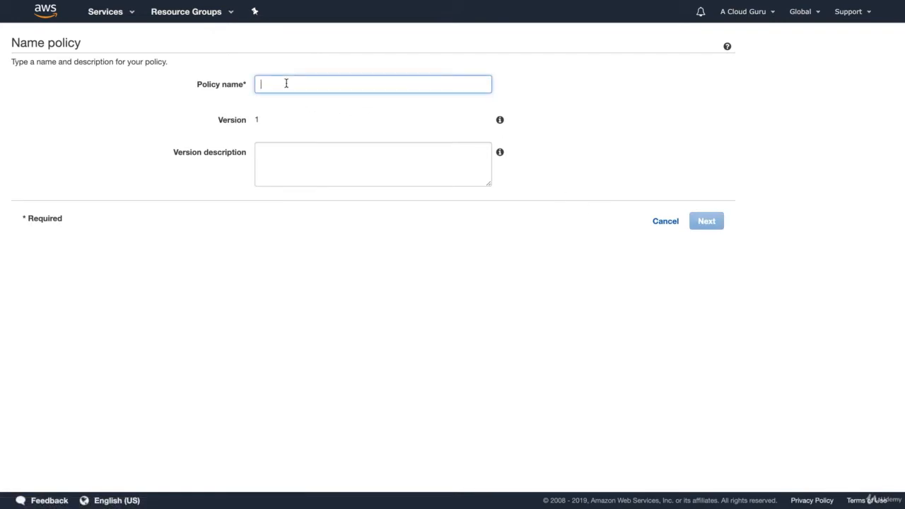
{"action": "type", "text": "H"}
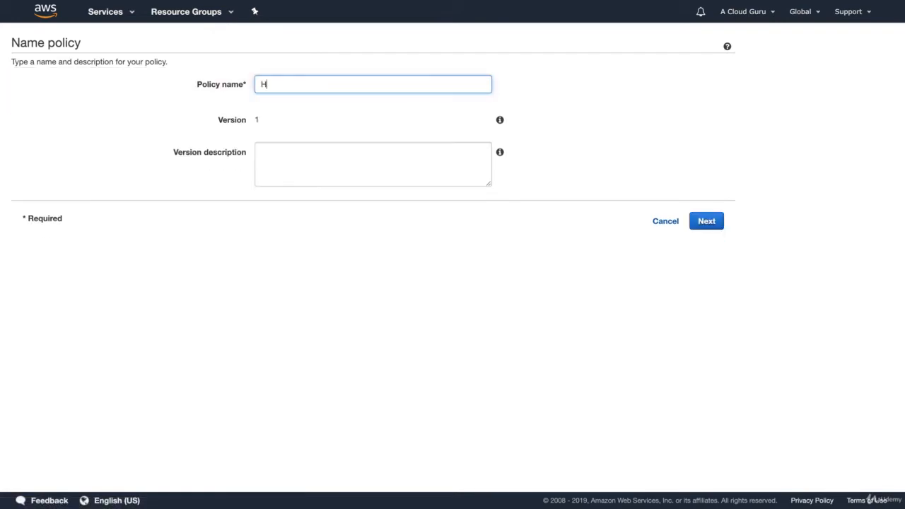
{"action": "type", "text": "ello Cloud Gurus"}
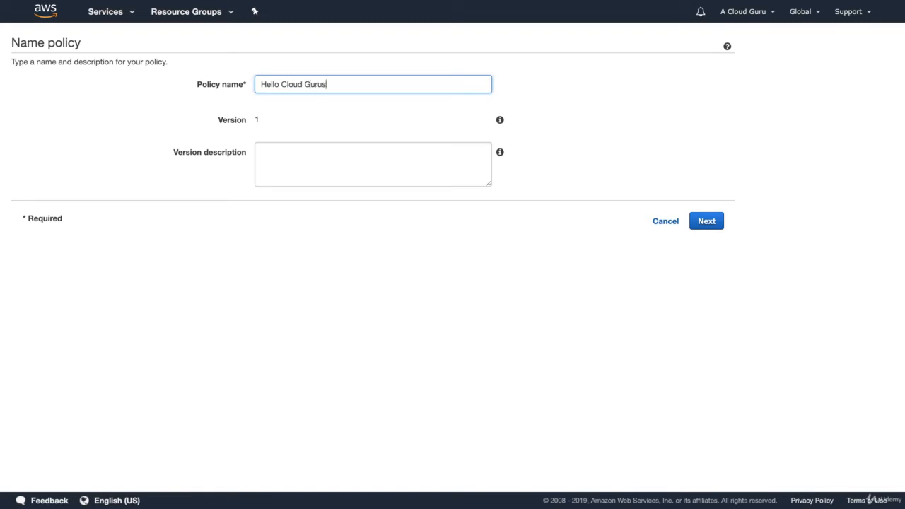
{"action": "mouse_move", "coordinate": [648, 214]}
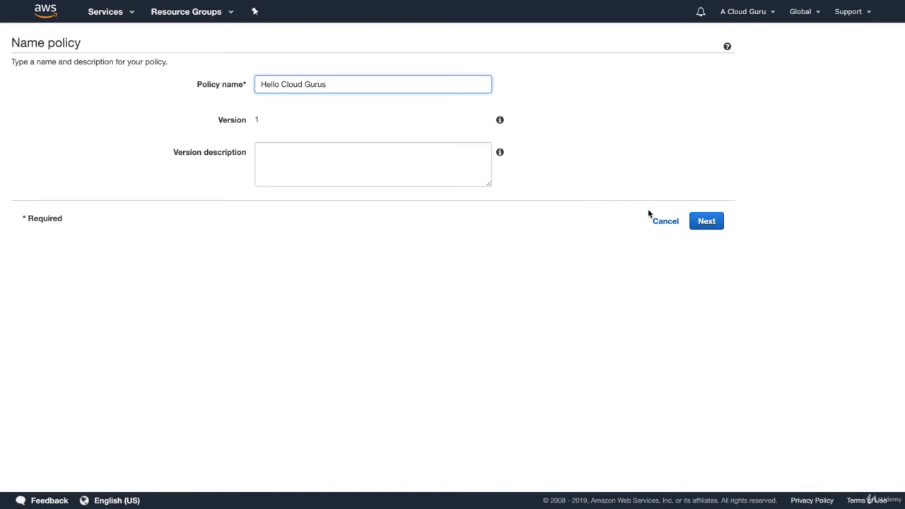
{"action": "left_click", "coordinate": [706, 221]}
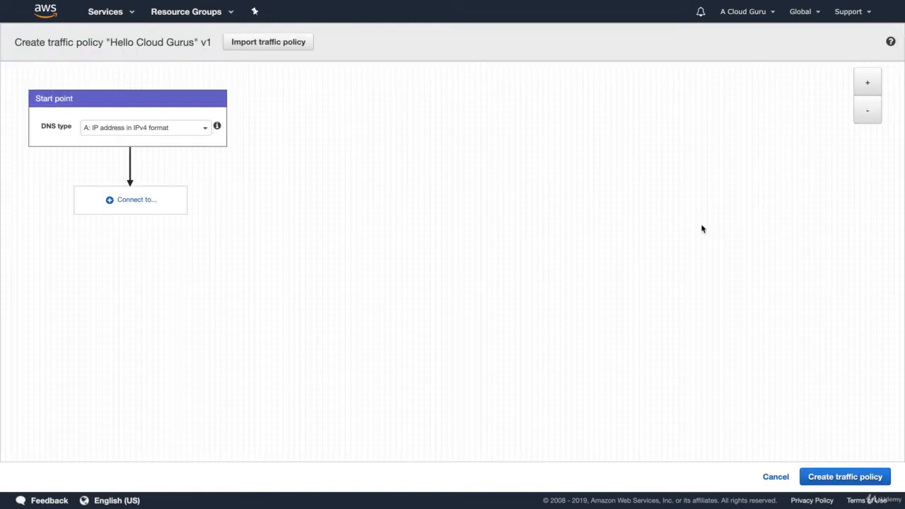
{"action": "mouse_move", "coordinate": [407, 173]}
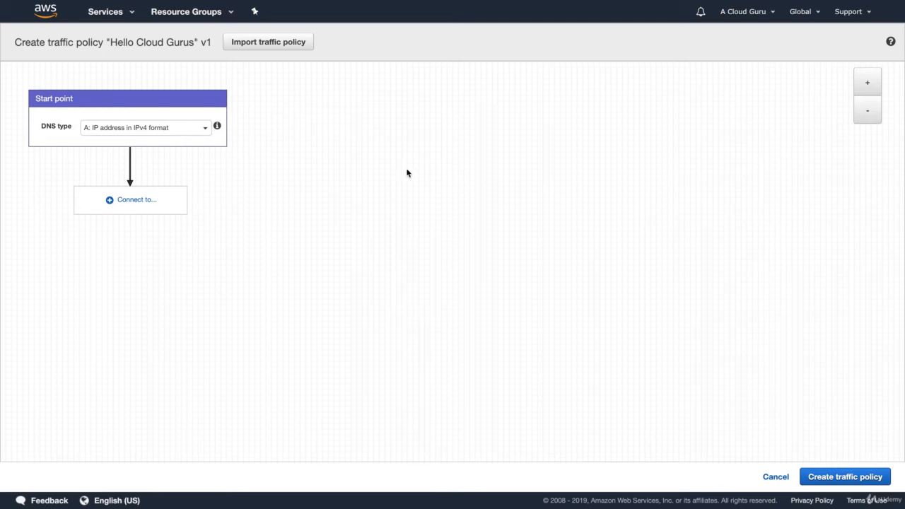
{"action": "mouse_move", "coordinate": [247, 131]}
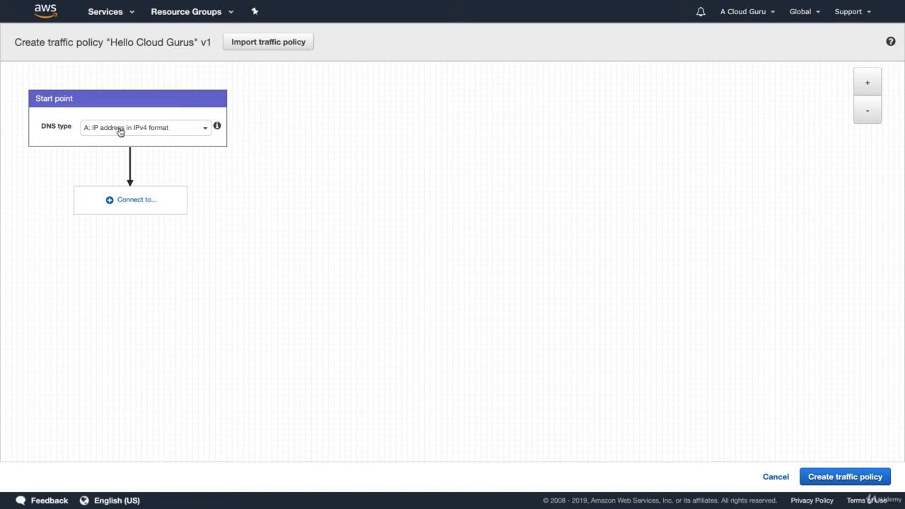
Keep the start point's DNS type as 'A: IP address in IPv4 format' and list its connection options
{"action": "left_click", "coordinate": [145, 127]}
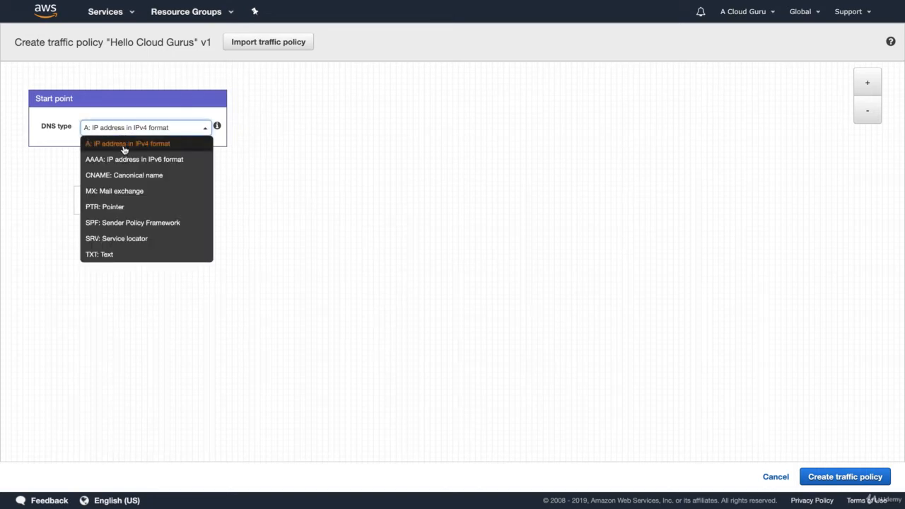
{"action": "left_click", "coordinate": [127, 143]}
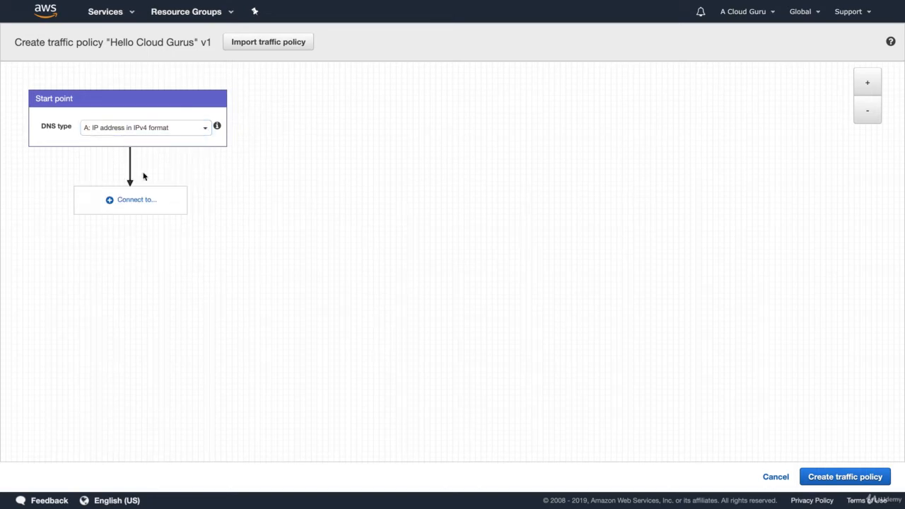
{"action": "left_click", "coordinate": [137, 199]}
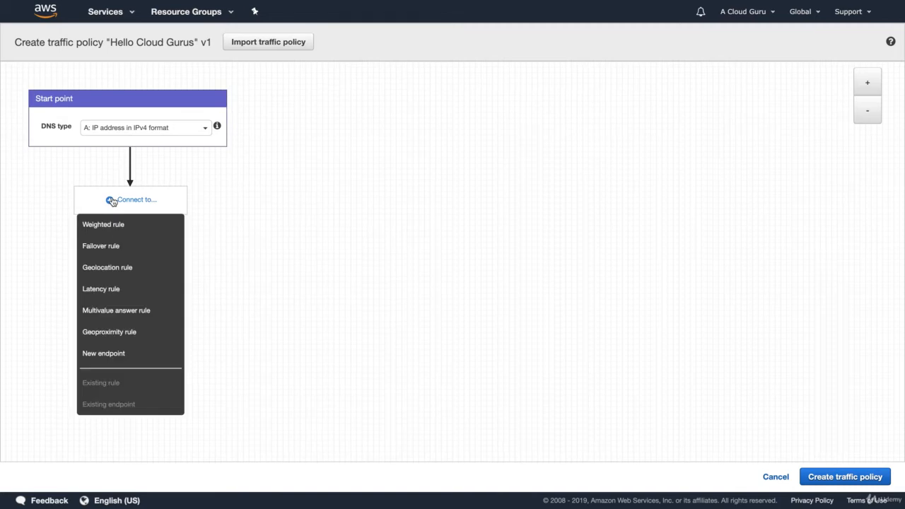
{"action": "mouse_move", "coordinate": [113, 201]}
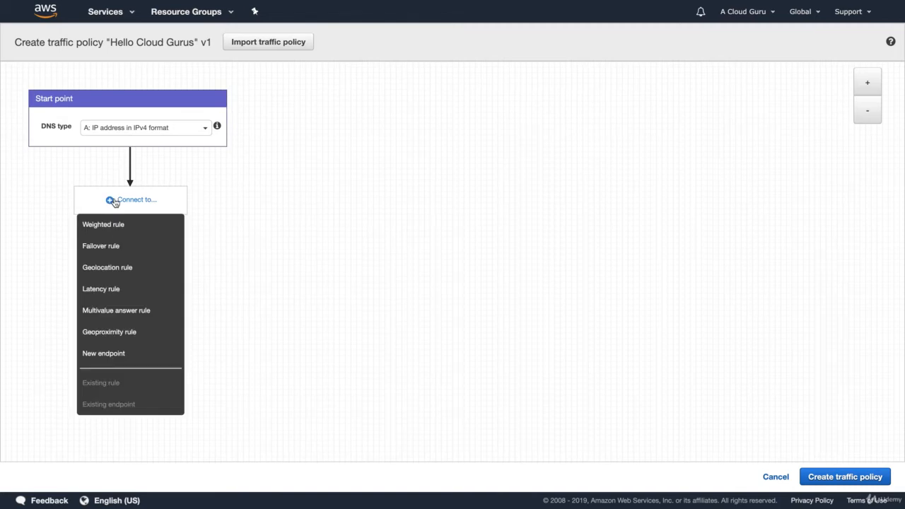
{"action": "mouse_move", "coordinate": [109, 332]}
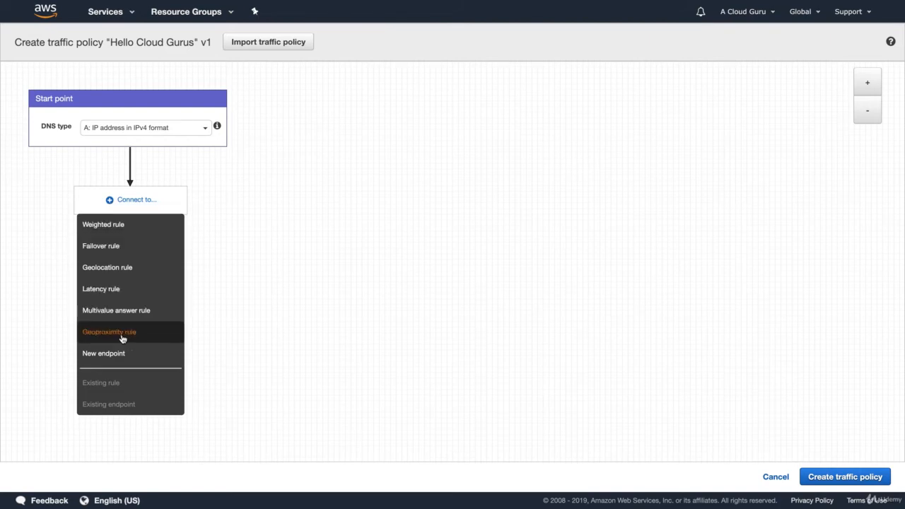
Connect the start point to a geoproximity rule and expand Region 1 health checks
{"action": "left_click", "coordinate": [109, 331]}
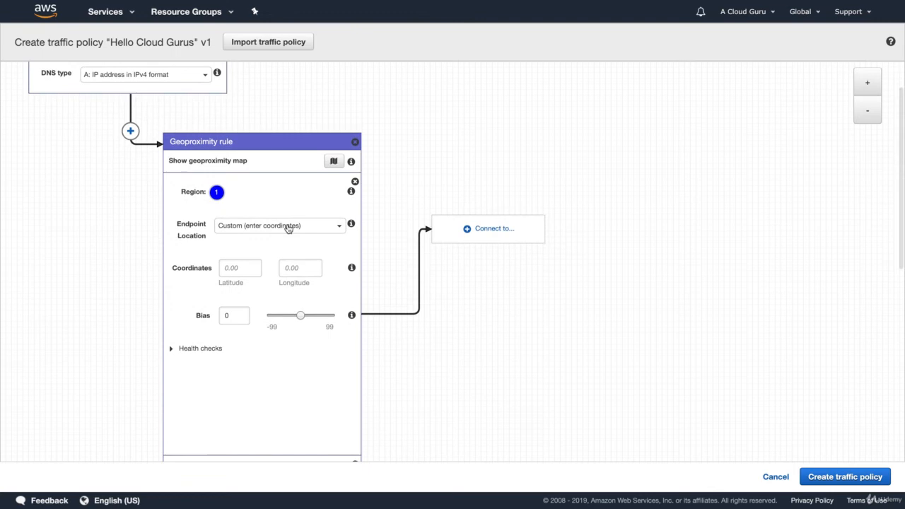
{"action": "mouse_move", "coordinate": [236, 292]}
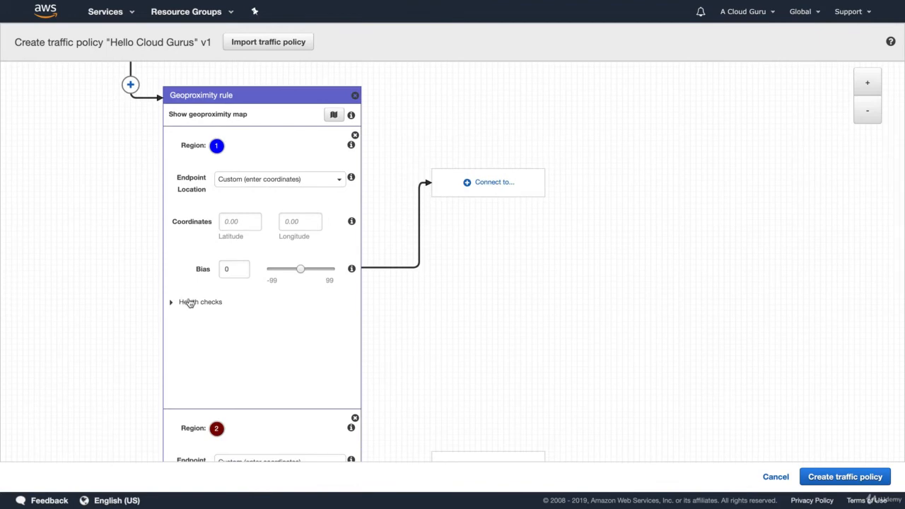
{"action": "left_click", "coordinate": [171, 302]}
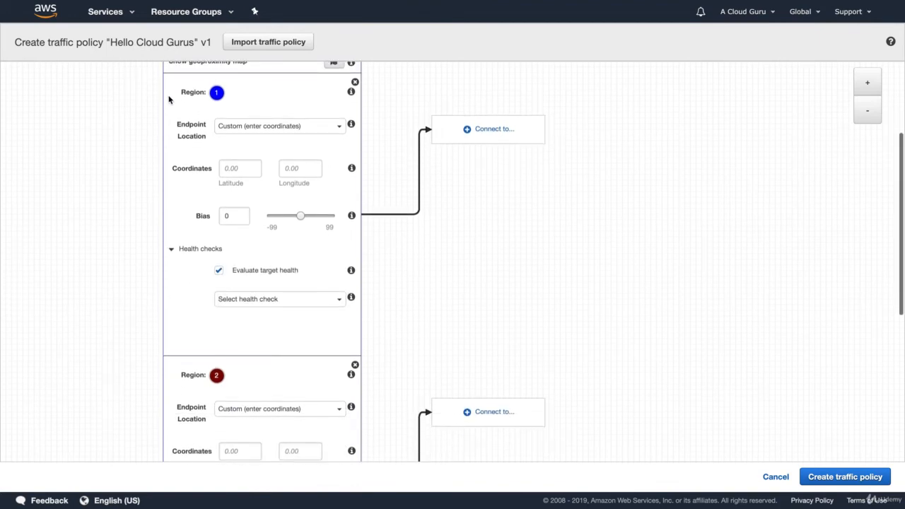
{"action": "scroll", "scroll_direction": "down", "scroll_amount": 3}
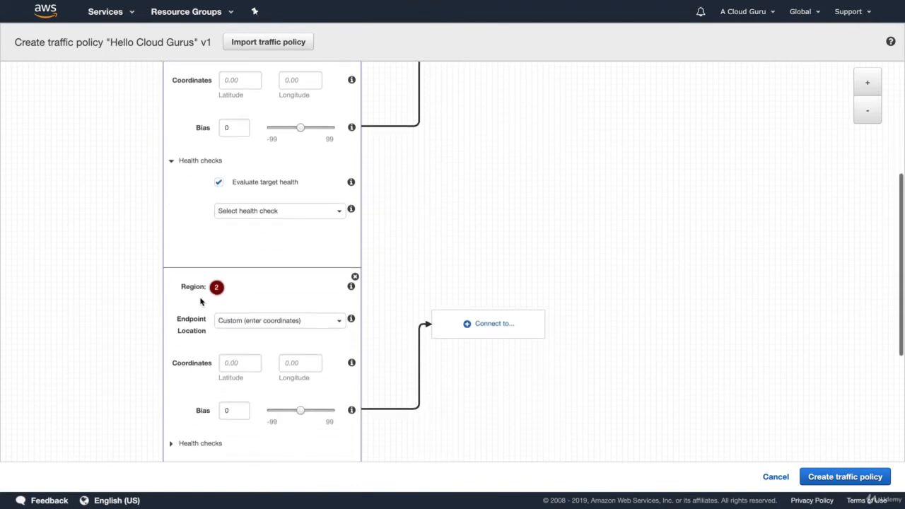
{"action": "scroll", "scroll_direction": "down", "scroll_amount": 3}
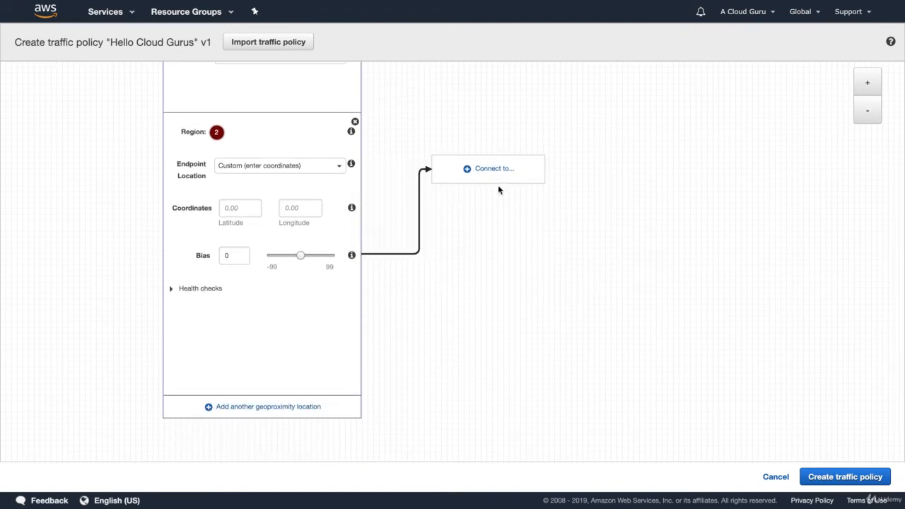
Check Region 2's connection options and dismiss them without adding anything
{"action": "left_click", "coordinate": [494, 169]}
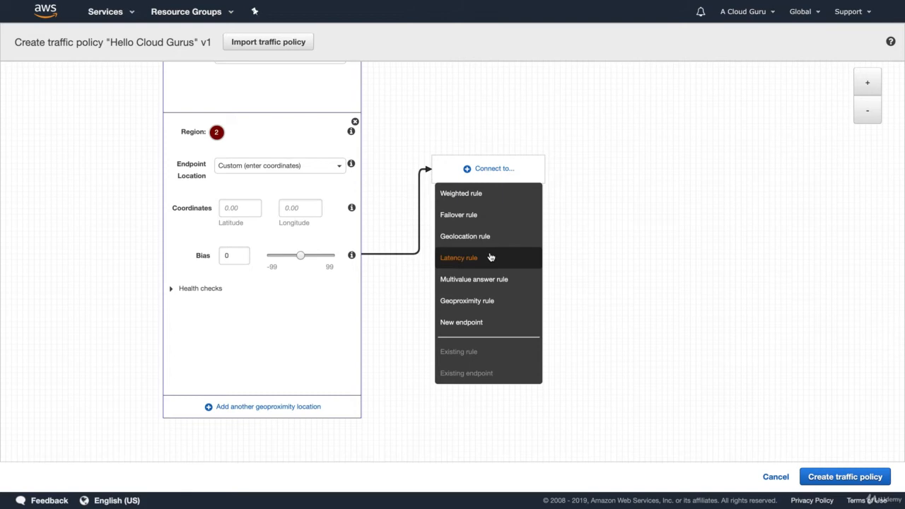
{"action": "left_click", "coordinate": [420, 129]}
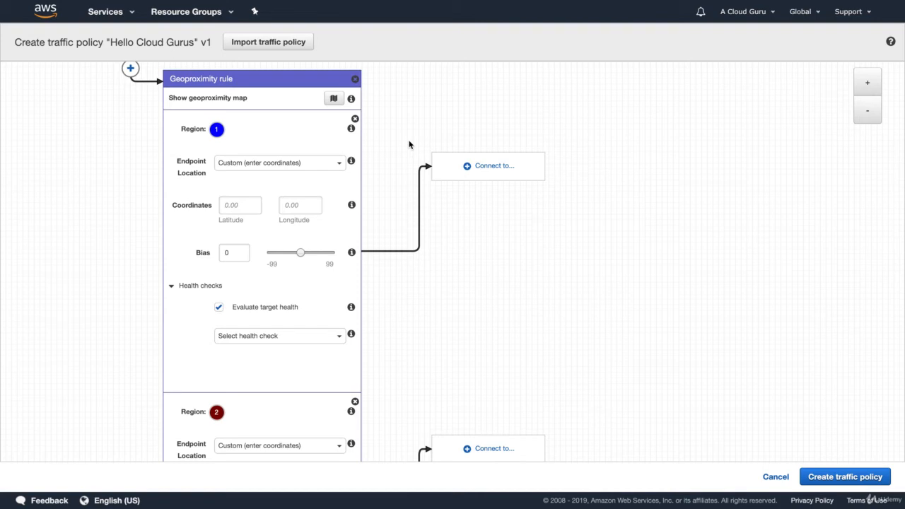
{"action": "scroll", "scroll_direction": "down", "scroll_amount": 3}
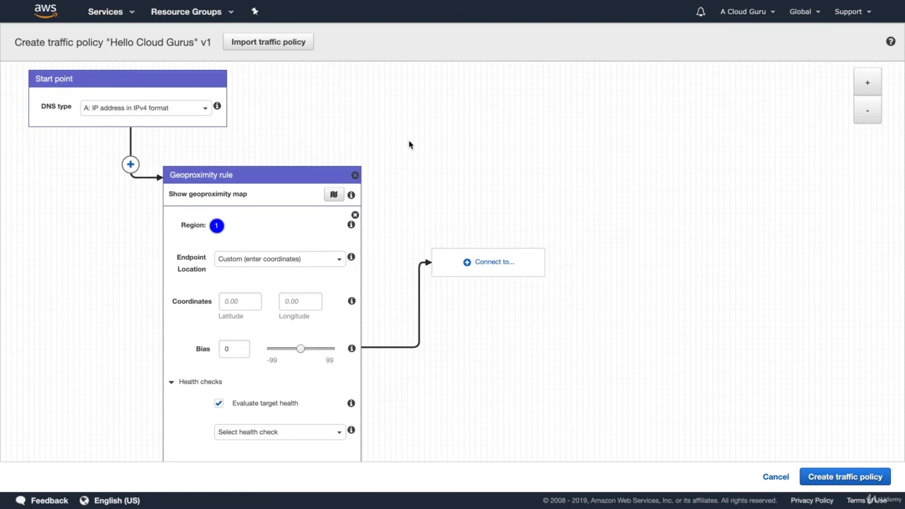
{"action": "mouse_move", "coordinate": [394, 134]}
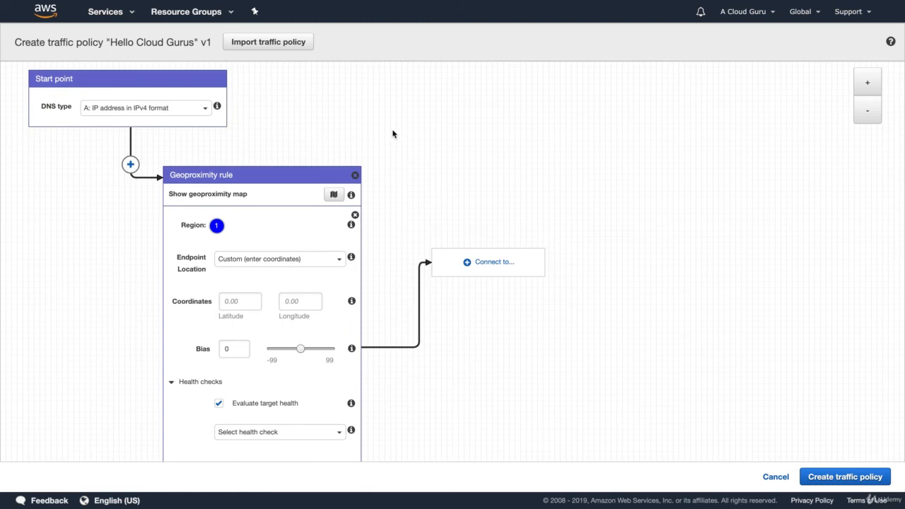